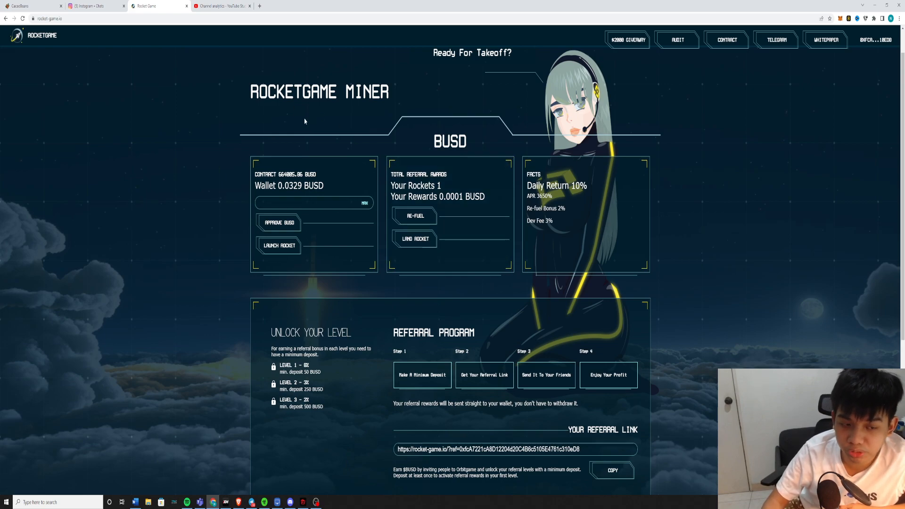
Step: View the 37,799-subscriber chart in YouTube Studio and start a new tab for the Crypto Addict channel
left_click(222, 6)
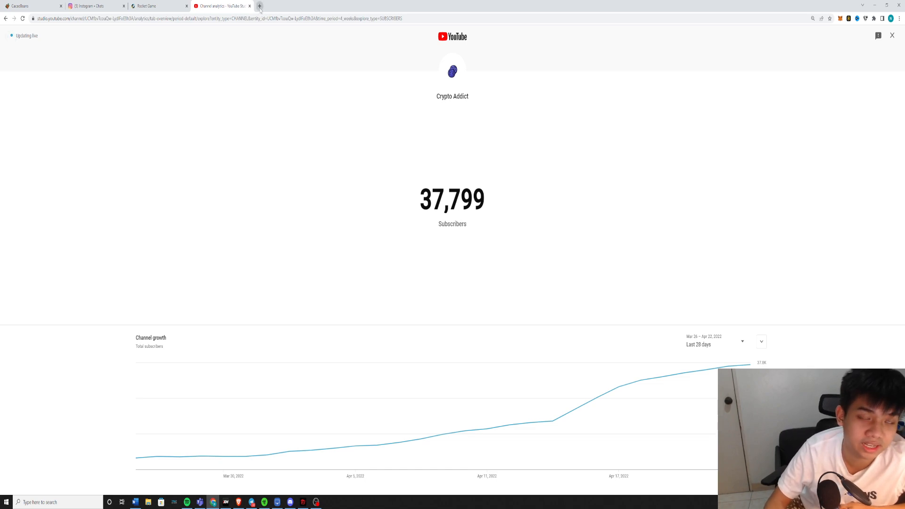
mouse_move(259, 6)
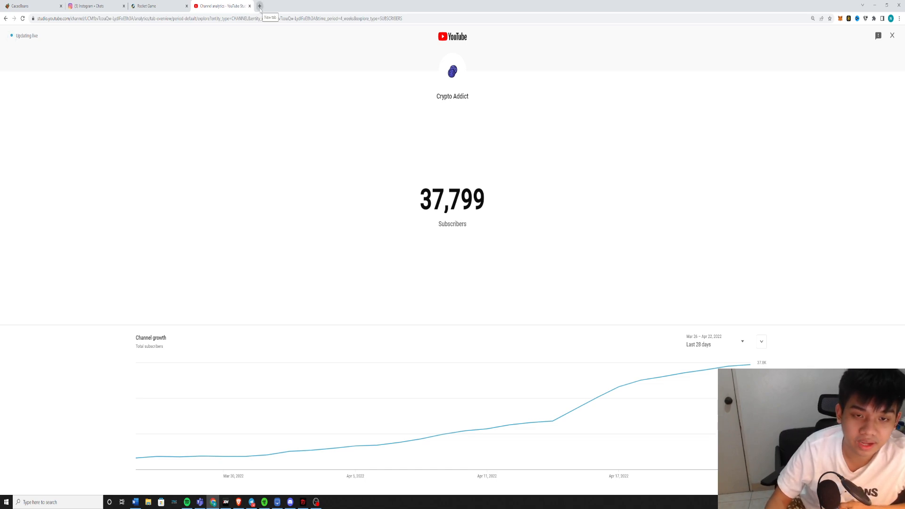
left_click(258, 6)
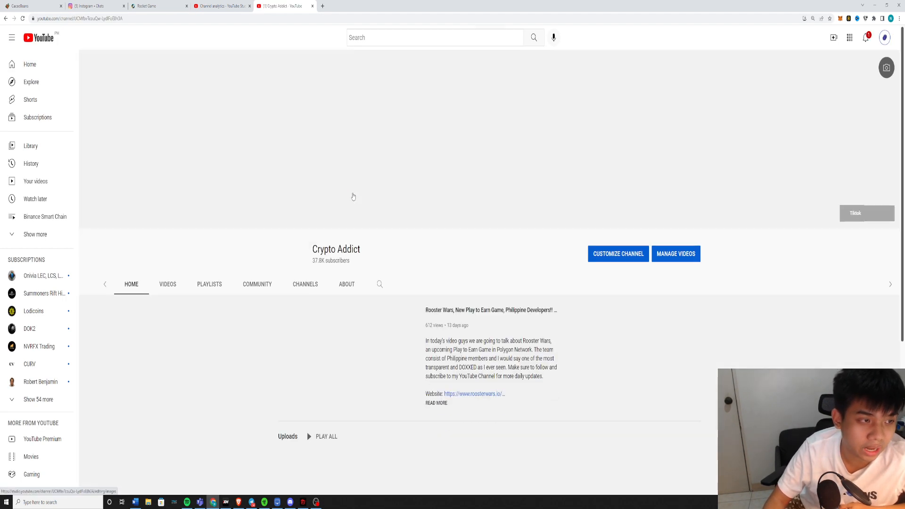
Step: Play the Rocketgame Miner review video from the channel's uploads, briefly checking the dApp tab
left_click(168, 284)
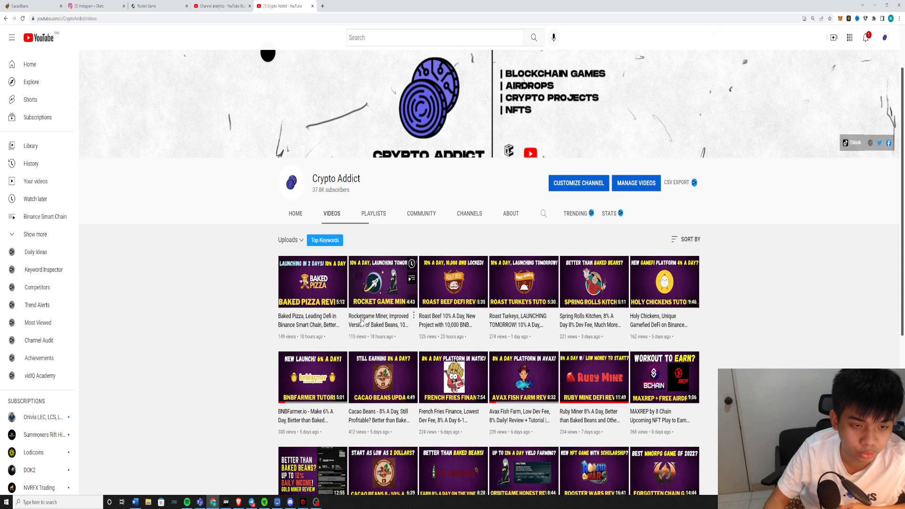
left_click(383, 281)
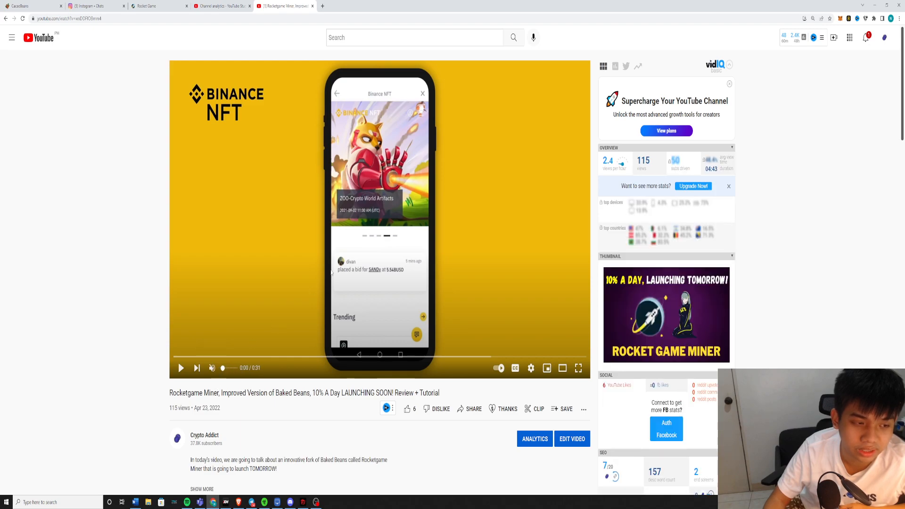
left_click(217, 5)
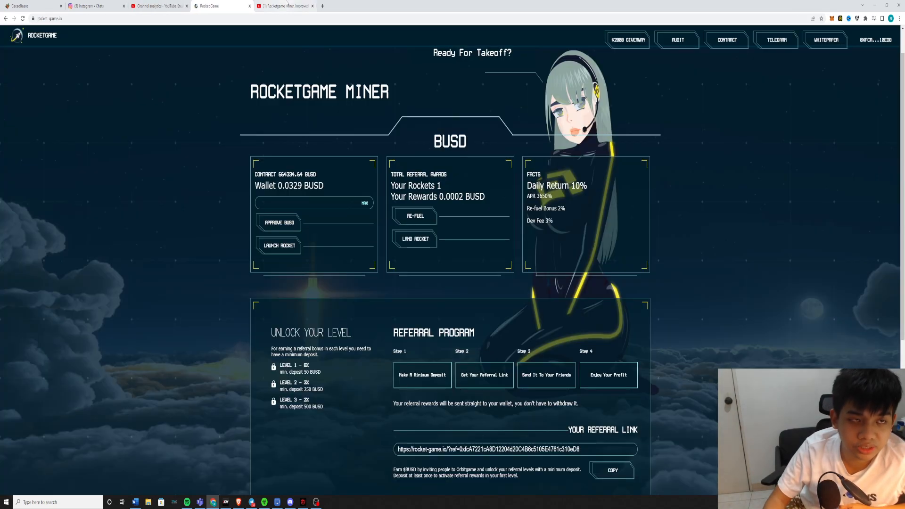
left_click(283, 6)
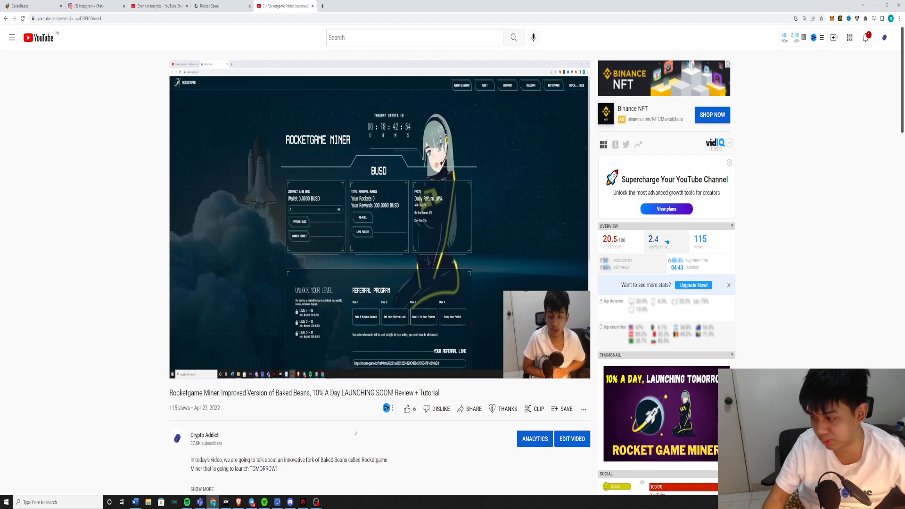
Step: Zoom the YouTube page in so the Rocketgame Miner dashboard in the video is easier to read
key("ctrl++")
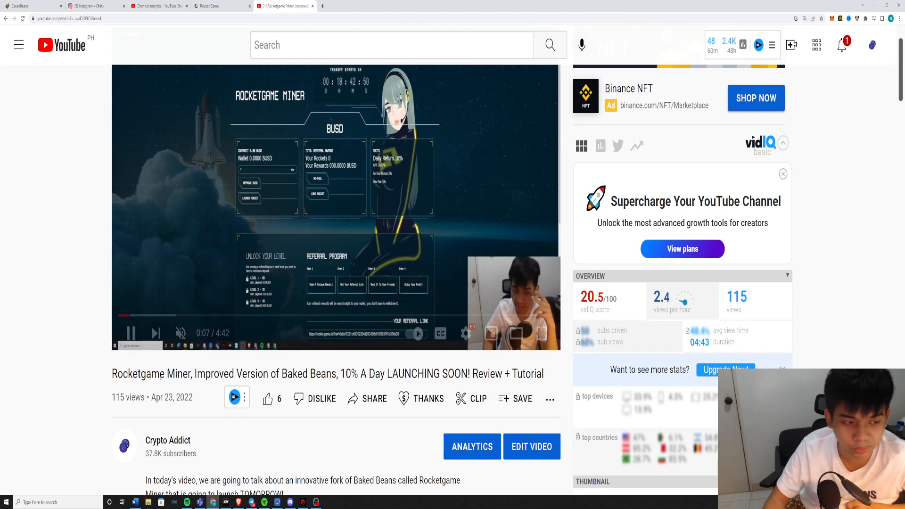
left_click_drag(112, 373, 358, 373)
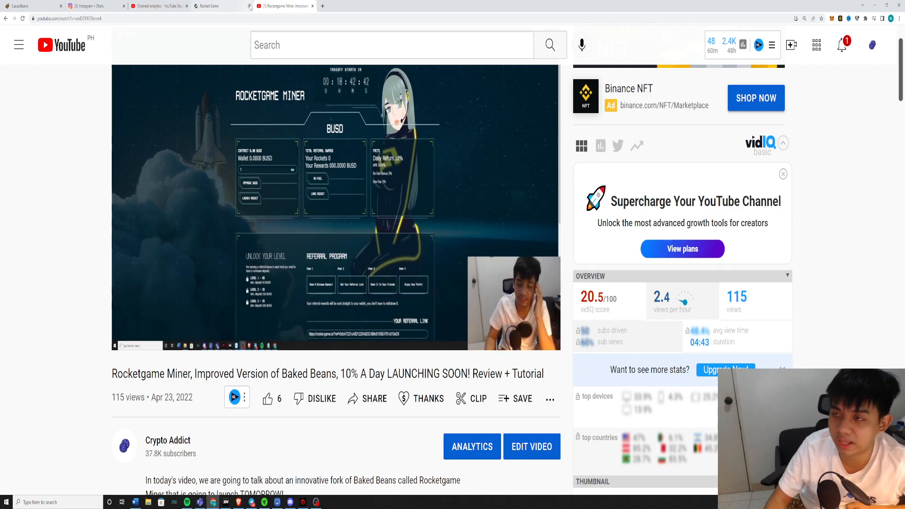
Step: Show the live RocketGame Miner dApp with its 665184.13 BUSD contract balance and facts panel
left_click(212, 5)
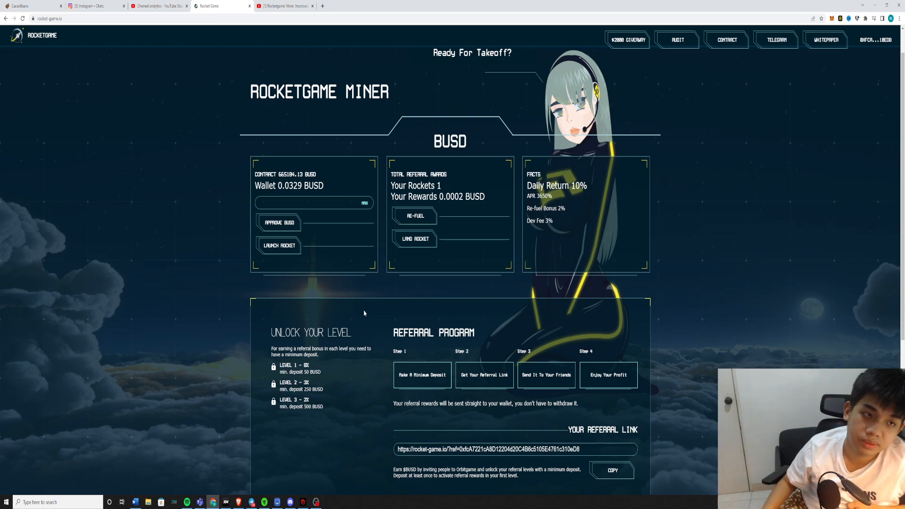
double_click(296, 175)
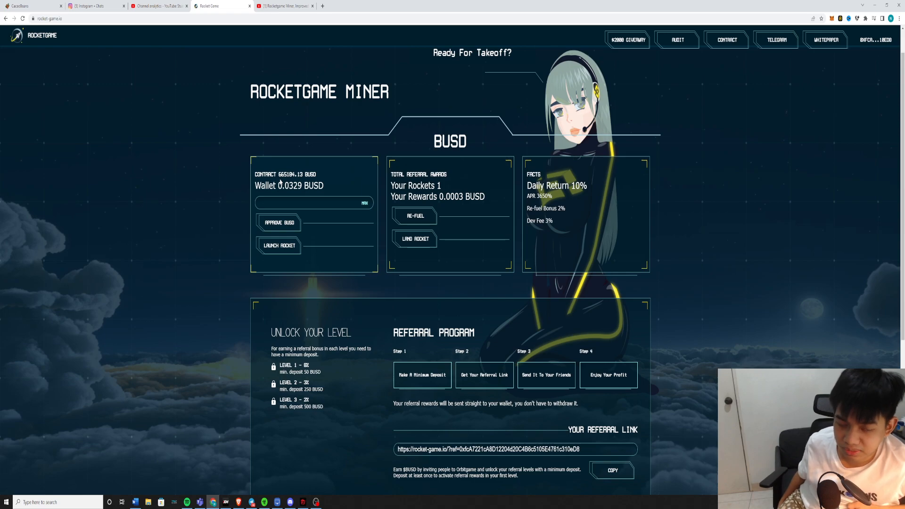
scroll("down", 3)
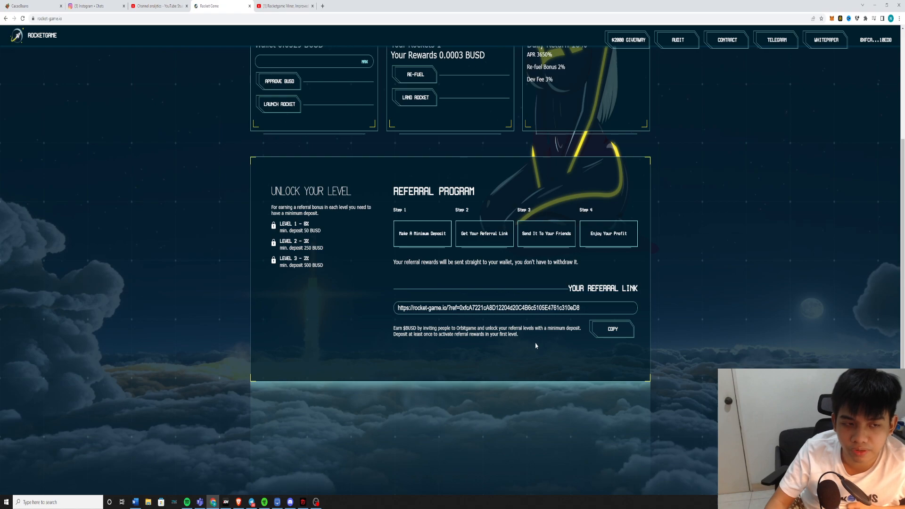
scroll("down", 3)
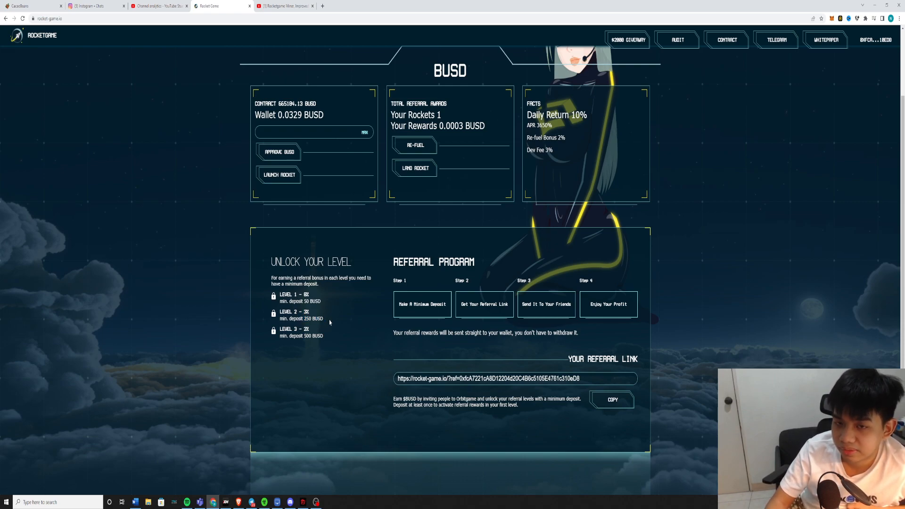
mouse_move(328, 337)
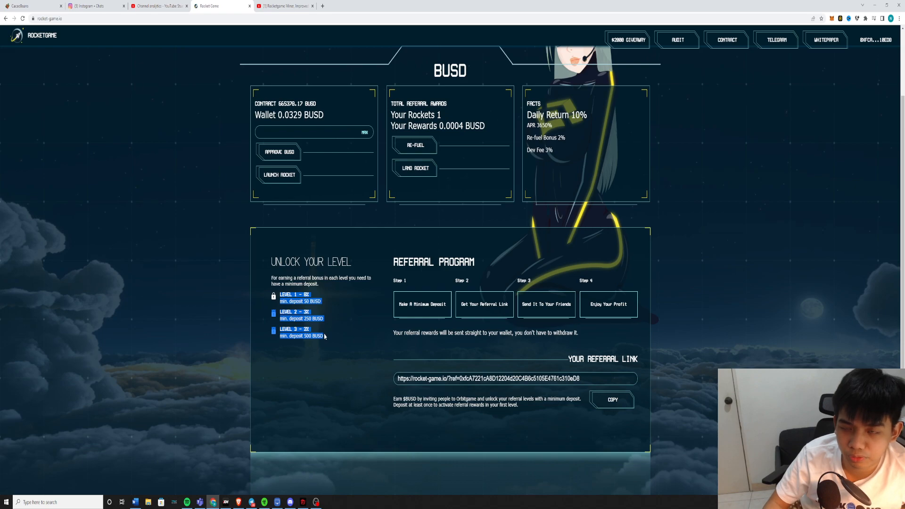
mouse_move(377, 351)
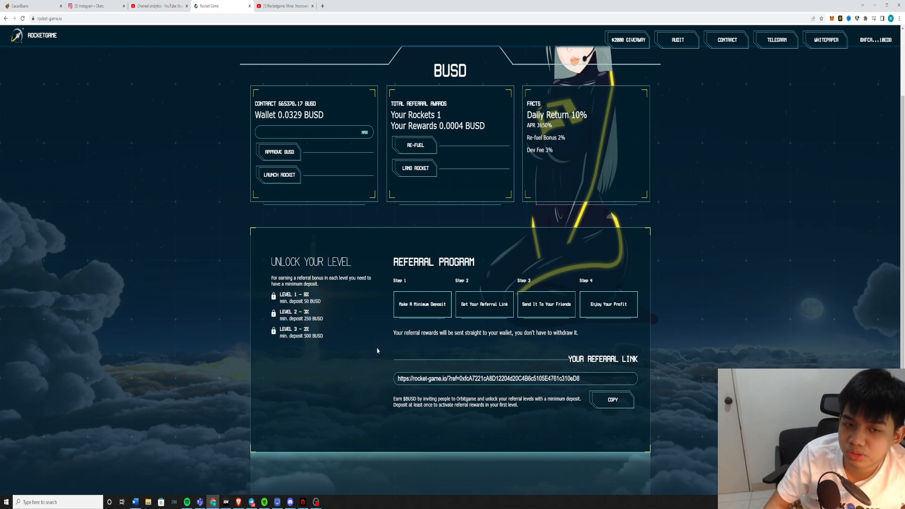
mouse_move(374, 349)
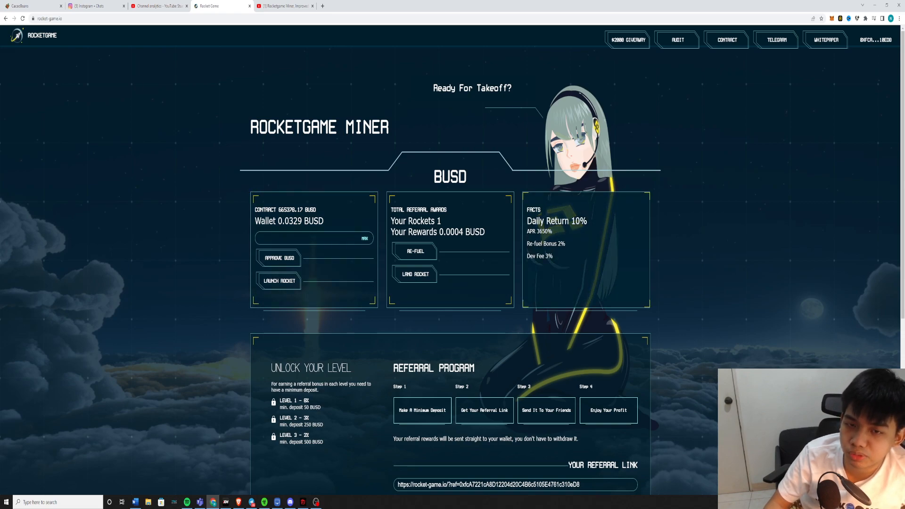
mouse_move(595, 226)
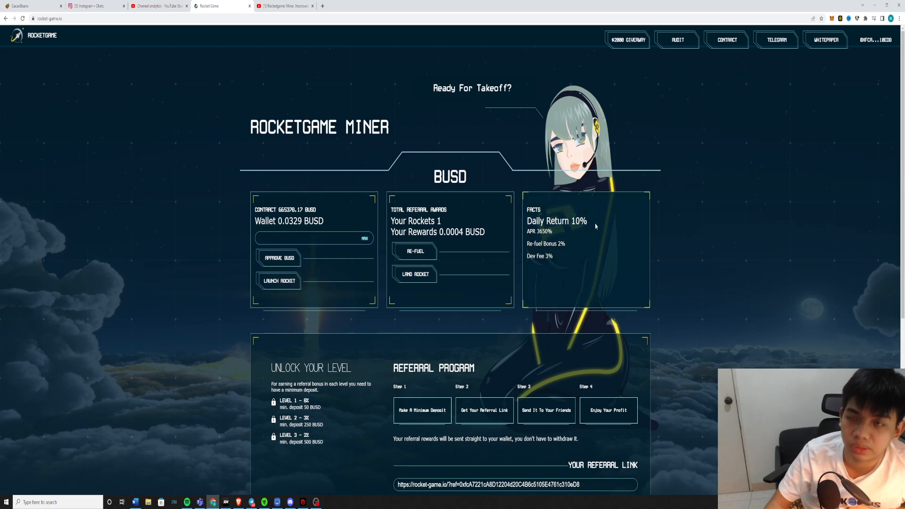
Step: View the RocketGame $2000 Gleam giveaway, highlight the 20 random winners line, and return to the dApp
left_click(627, 40)
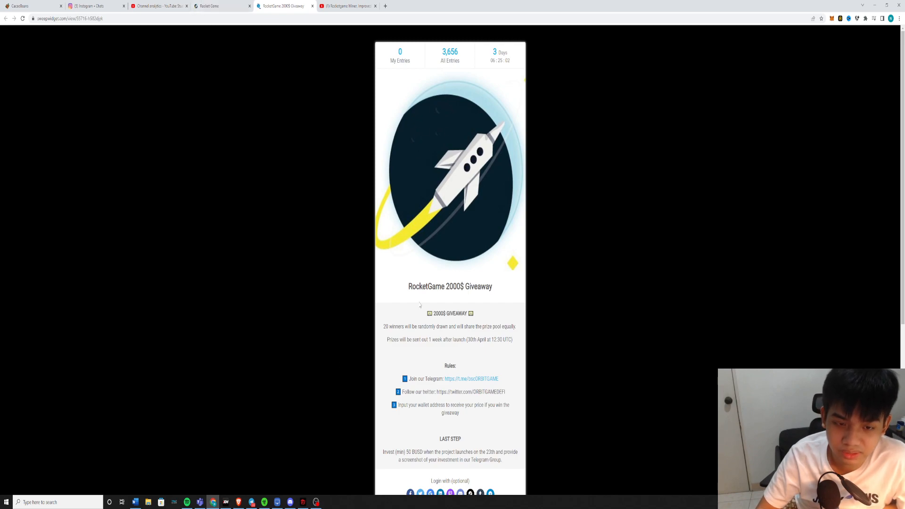
left_click_drag(383, 327, 451, 327)
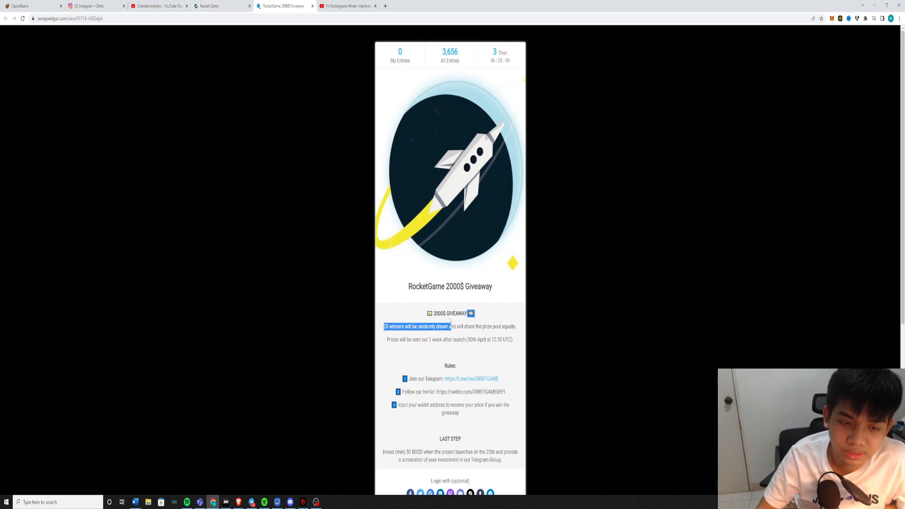
left_click(212, 6)
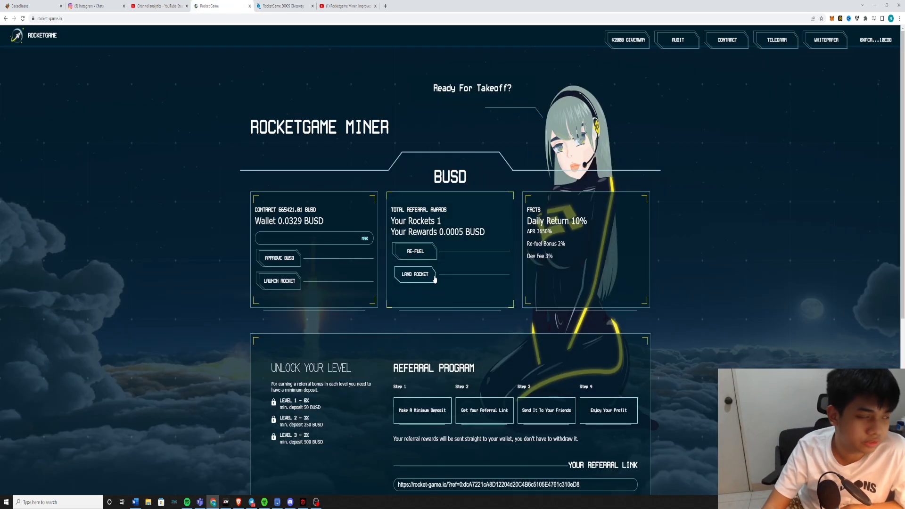
mouse_move(306, 171)
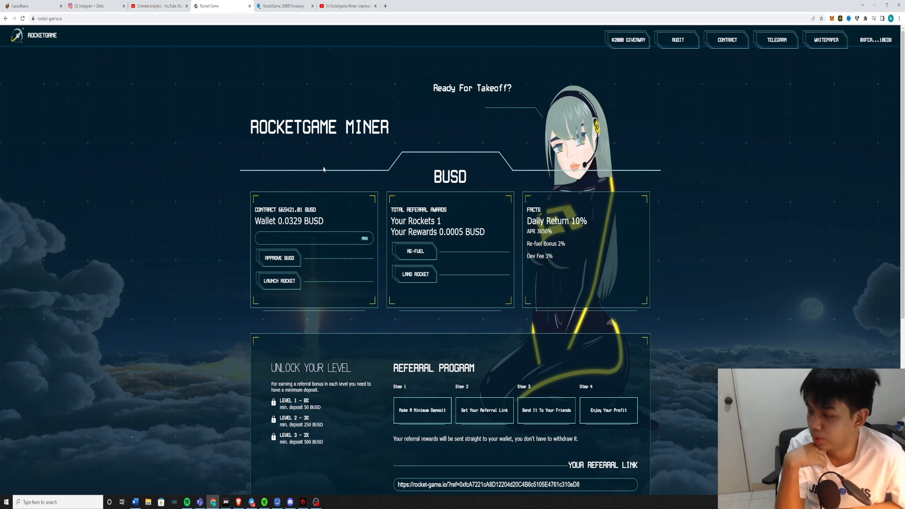
mouse_move(545, 80)
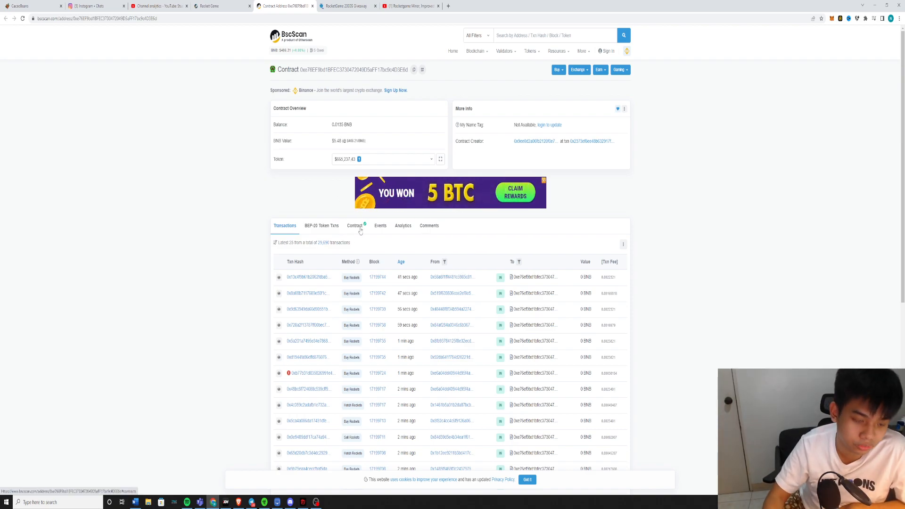
Step: Show the contract's verified source code on BscScan, then return to the RocketGame Miner page
left_click(354, 225)
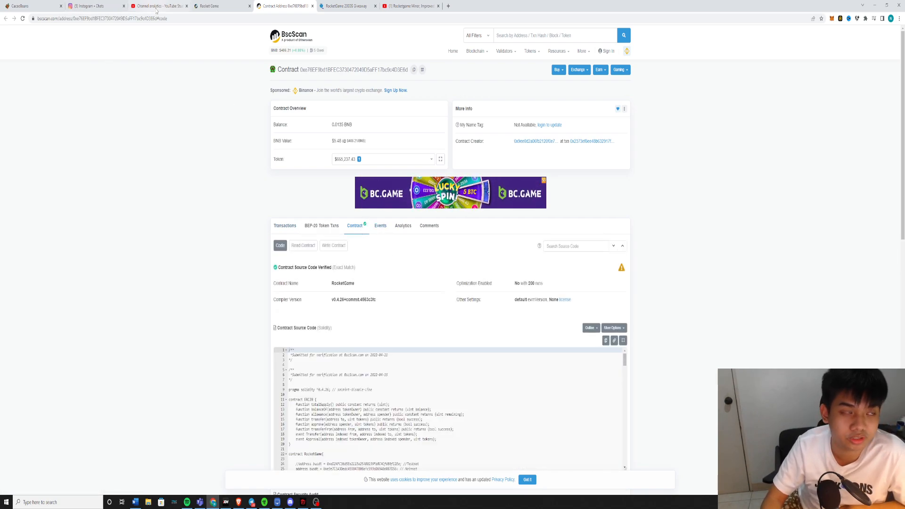
left_click(213, 6)
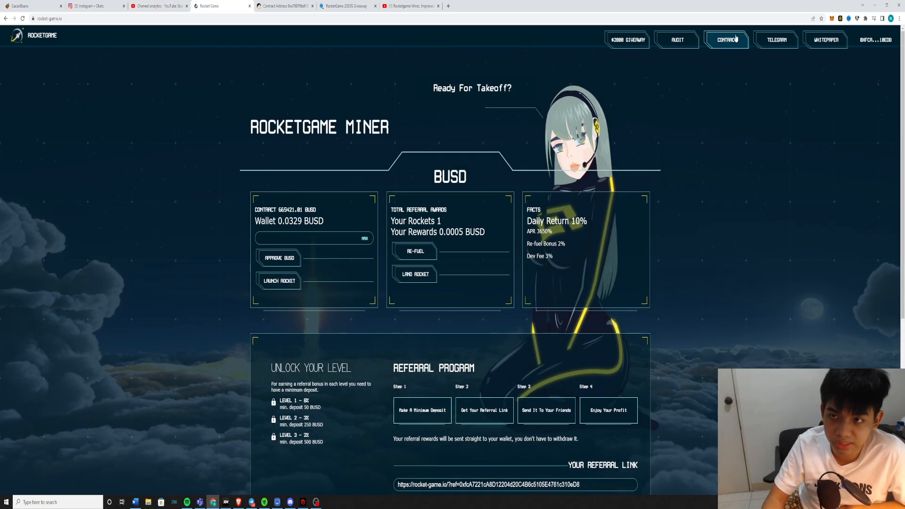
Step: Browse the BUSD Rocketgame Miner group chat in Telegram Web, then return to the dApp page
left_click(781, 40)
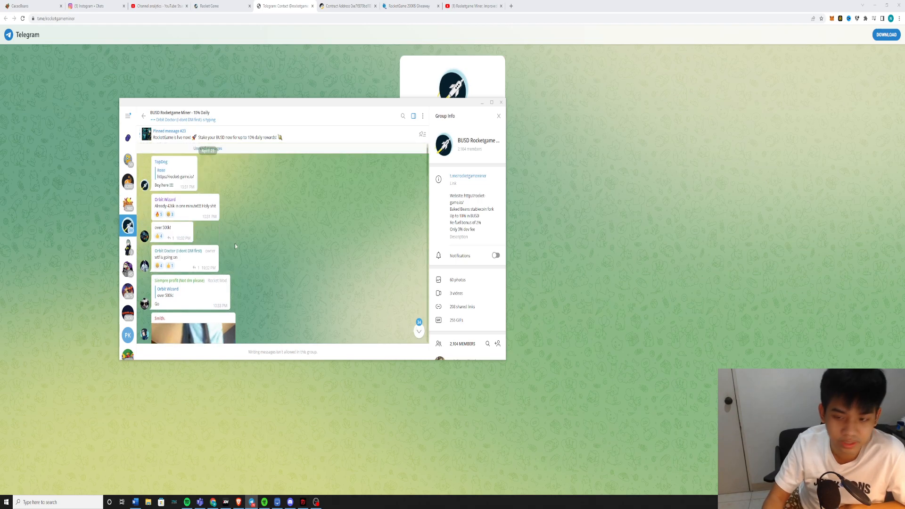
scroll("down", 3)
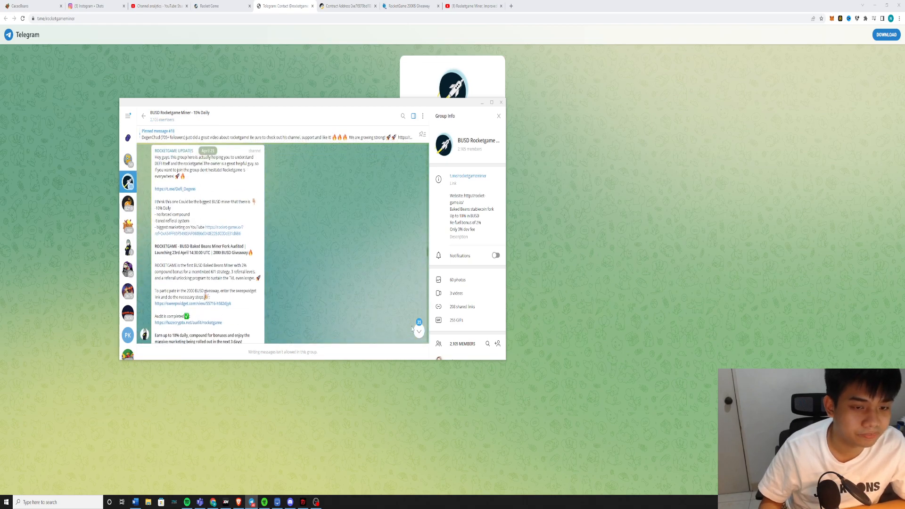
scroll("down", 3)
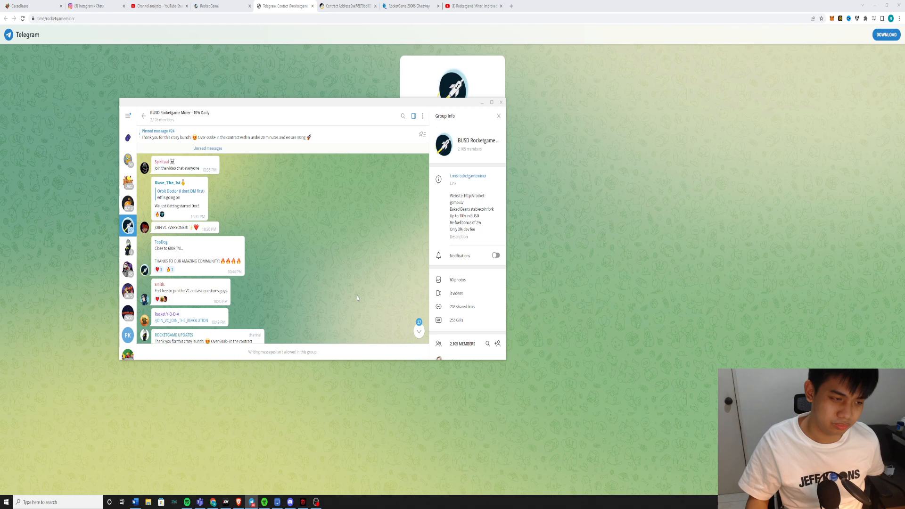
left_click(212, 6)
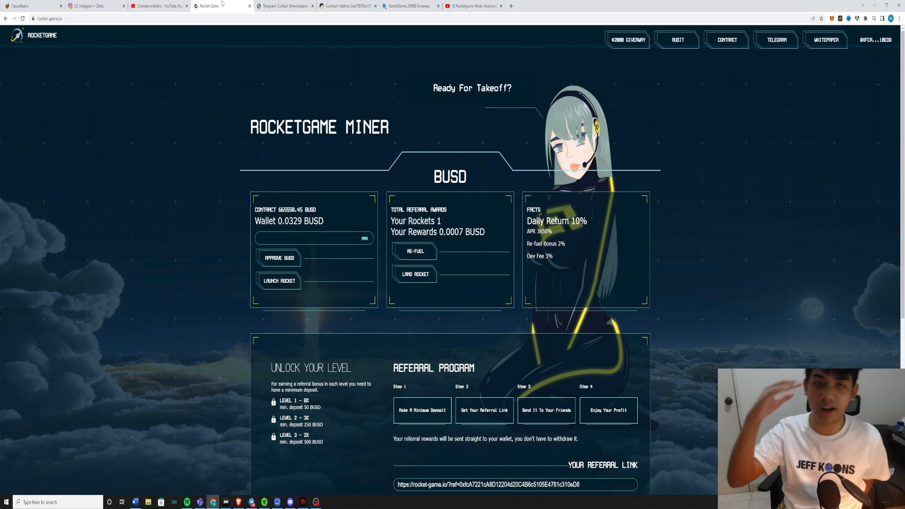
mouse_move(397, 192)
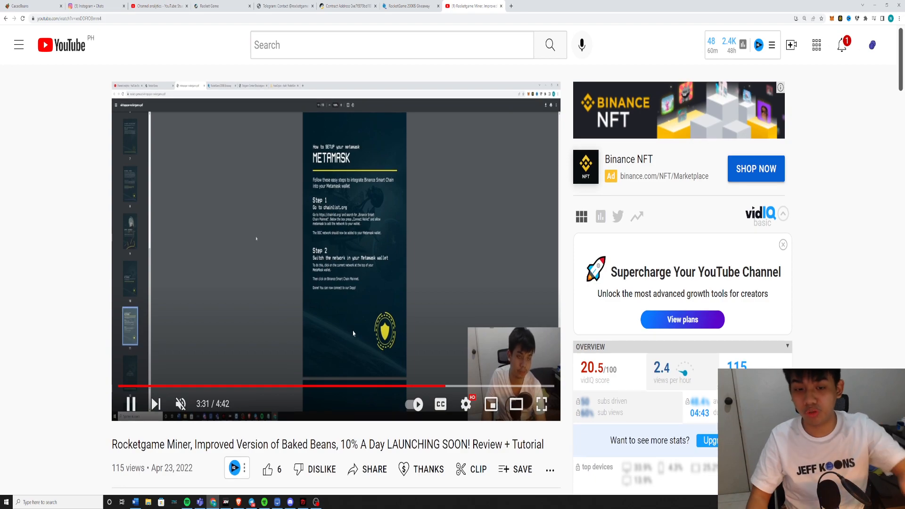
Step: Return to the YouTube Studio analytics showing 37,799 subscribers and the 28-day growth chart
scroll("down", 3)
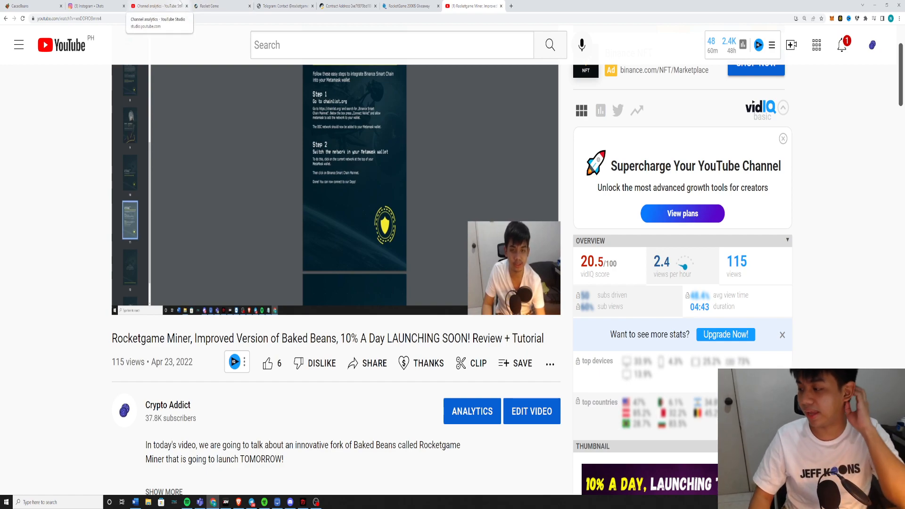
left_click(155, 7)
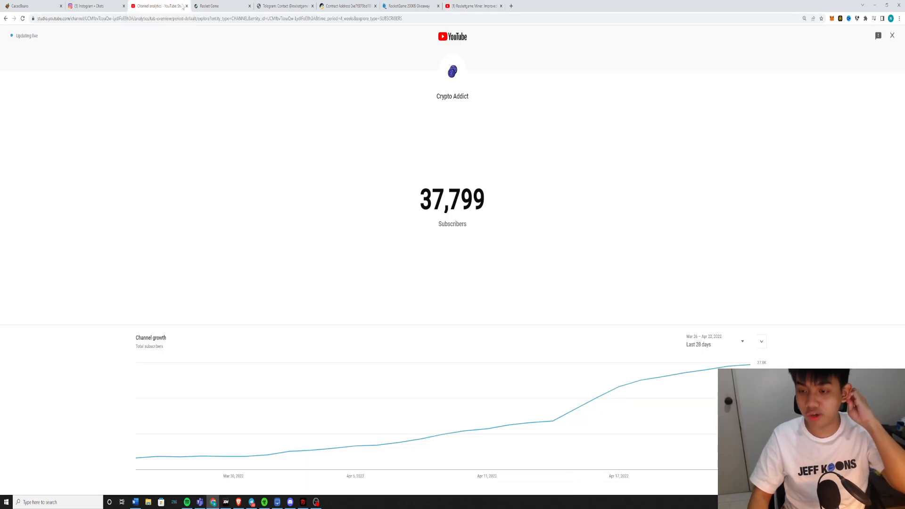